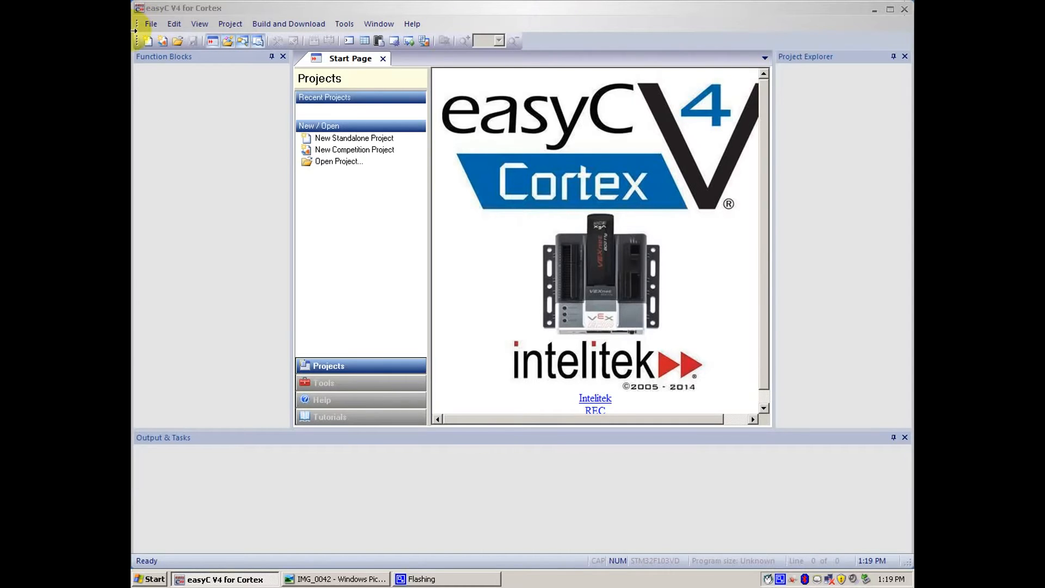
# Create a new standalone Joystick Project (WiFi) with an empty main block diagram.
pyautogui.click(151, 23)
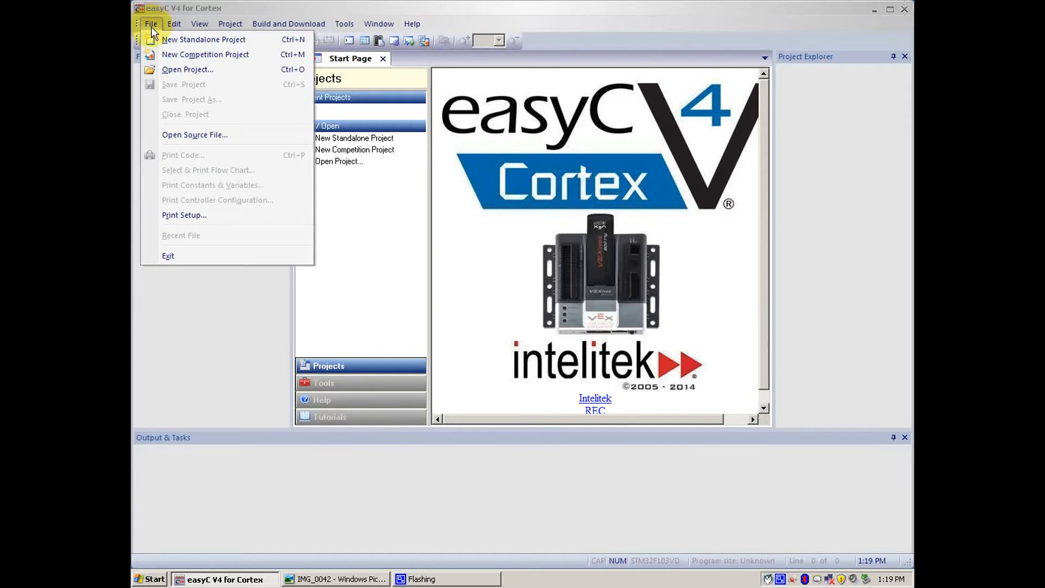
pyautogui.click(204, 40)
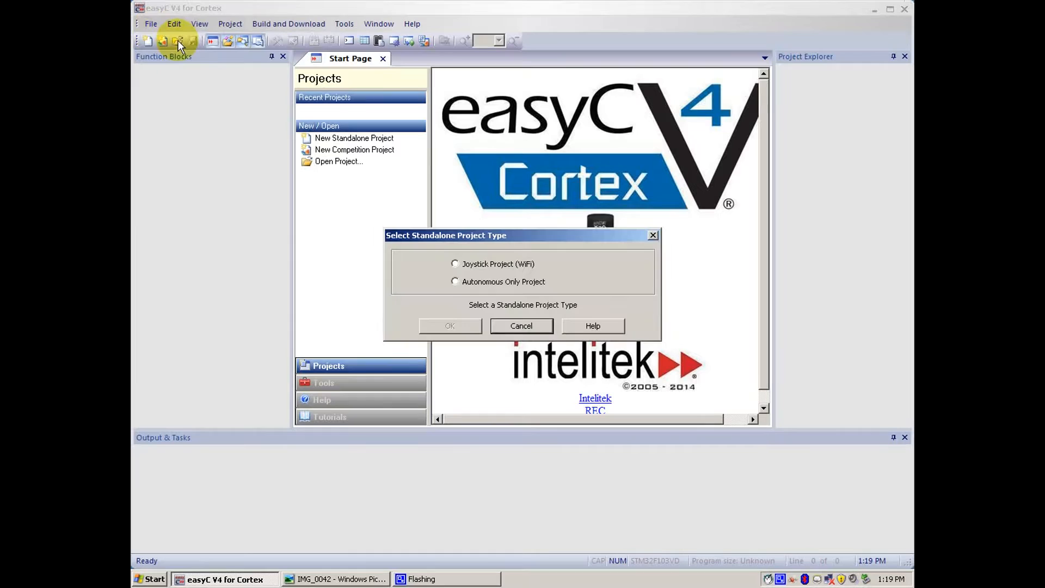
pyautogui.click(455, 263)
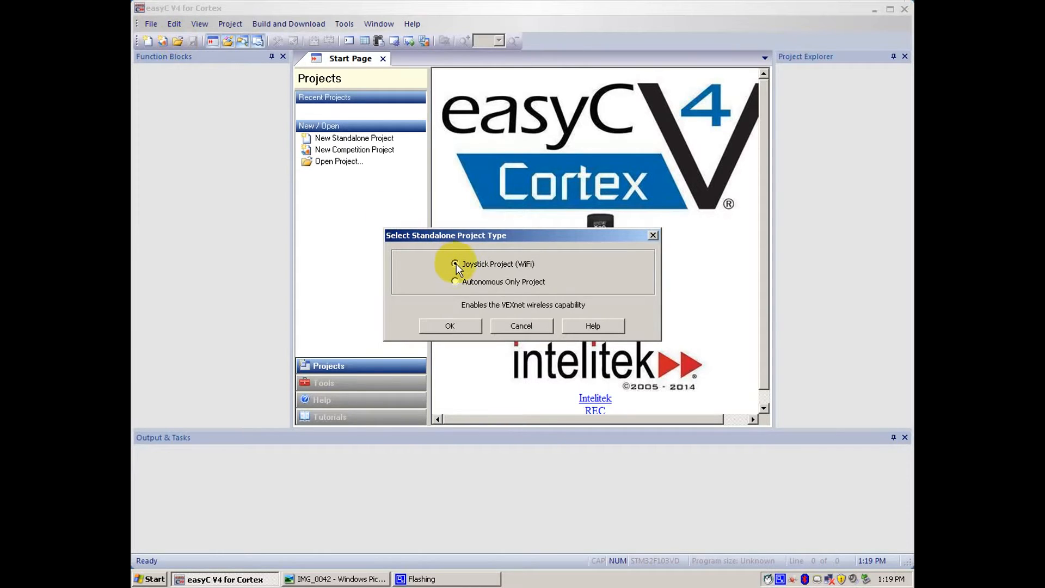
pyautogui.click(449, 325)
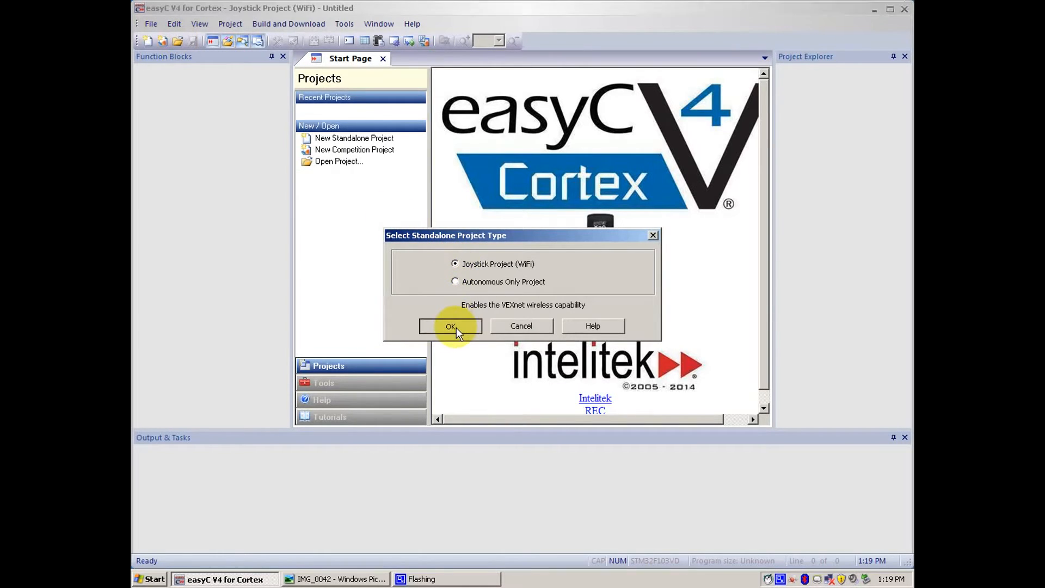
pyautogui.click(449, 326)
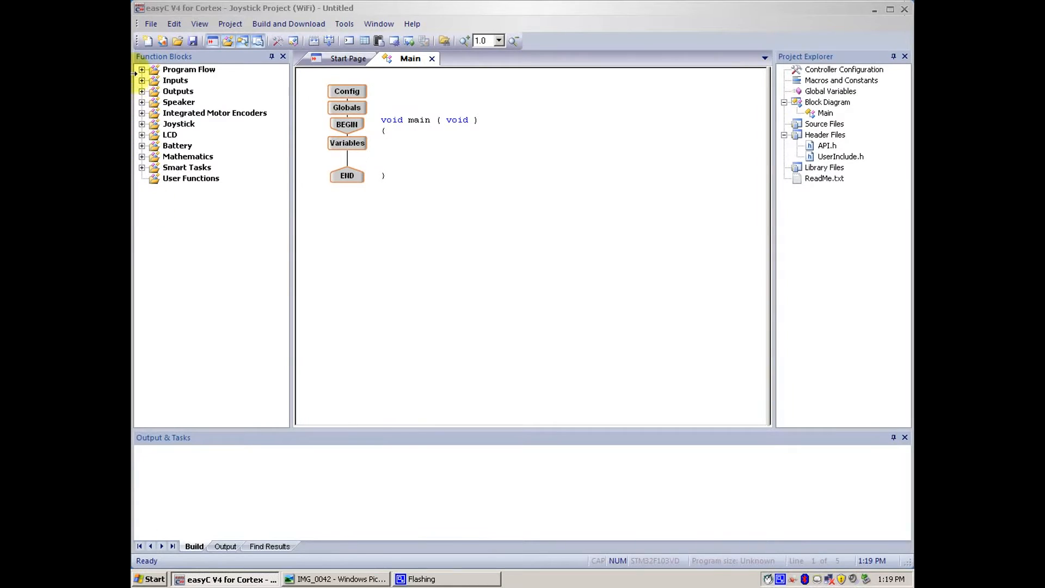
# Place a While Loop from Program Flow below Variables with expression 1.
pyautogui.click(141, 70)
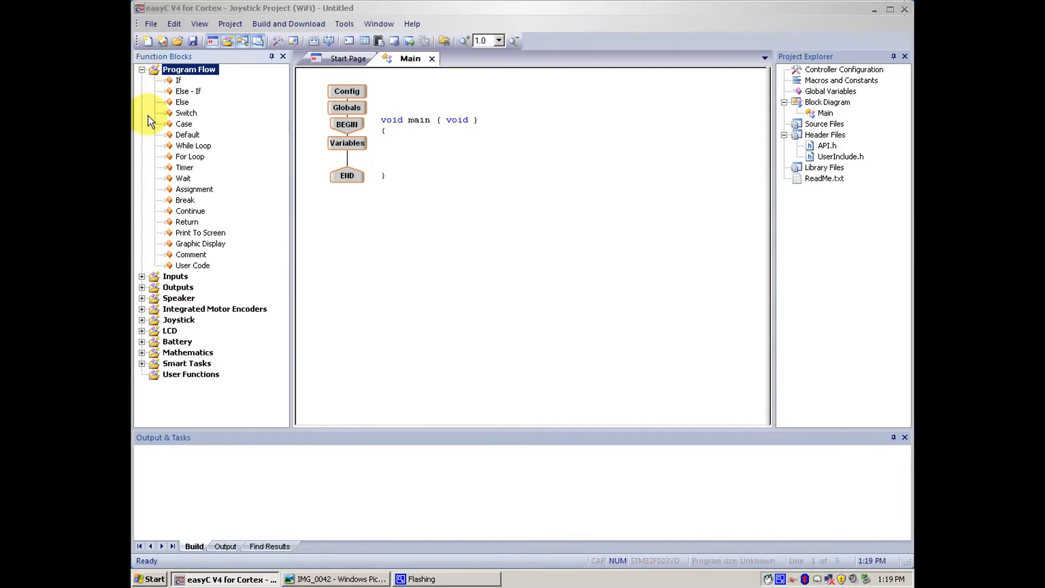
pyautogui.moveTo(186, 149)
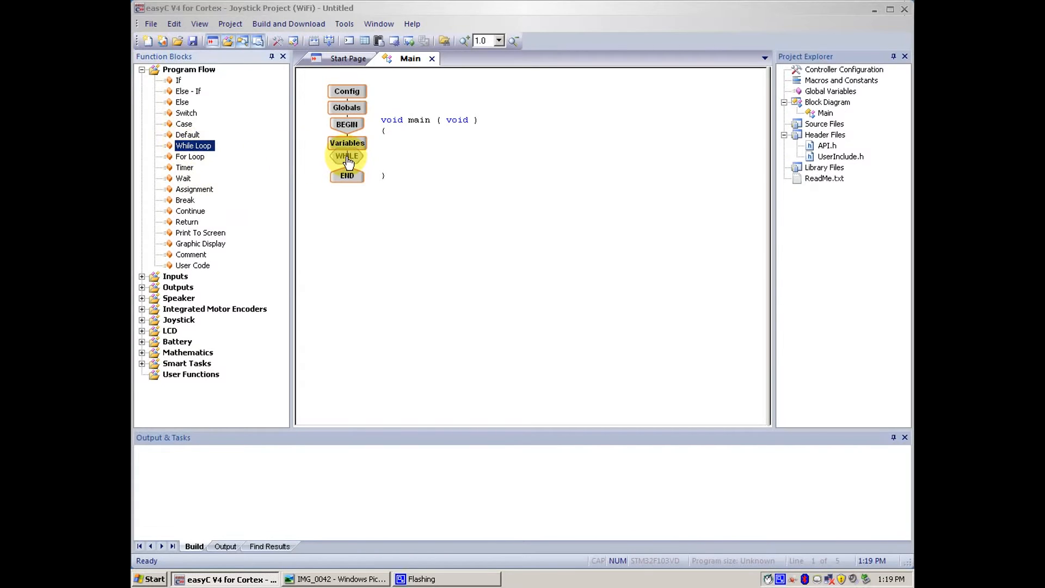
pyautogui.doubleClick(347, 155)
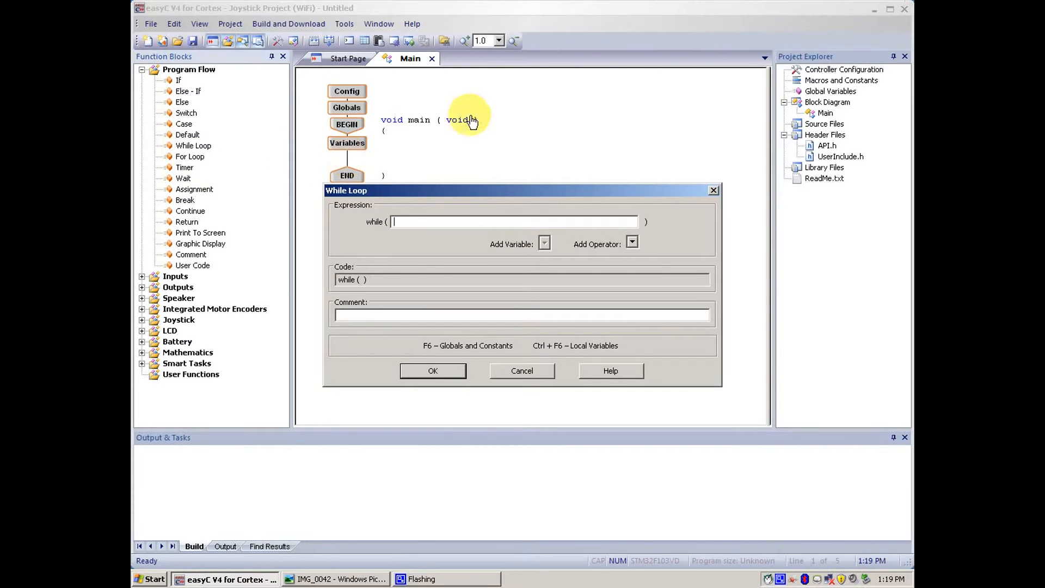
pyautogui.write('1')
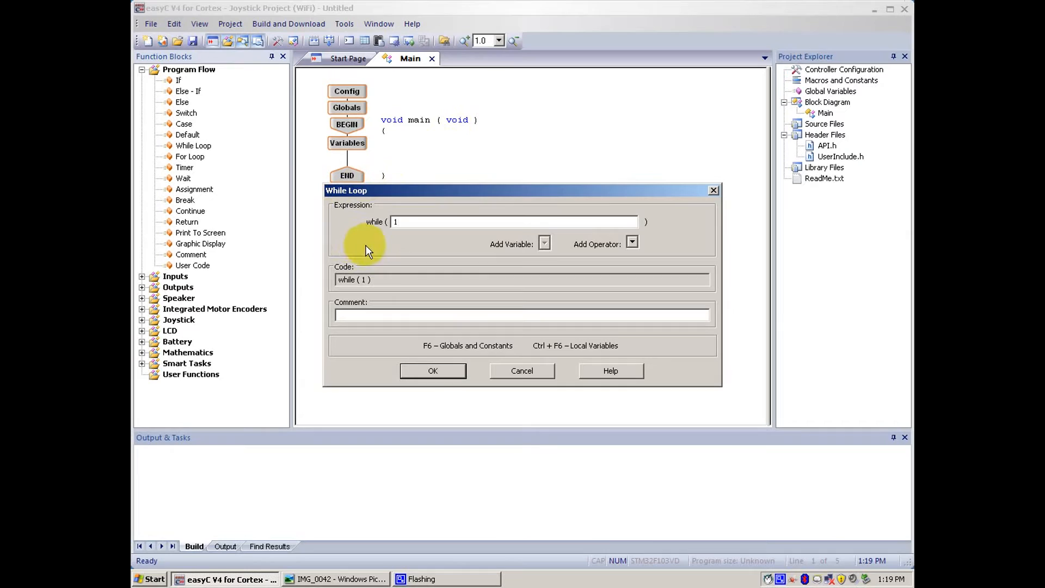
pyautogui.moveTo(486, 359)
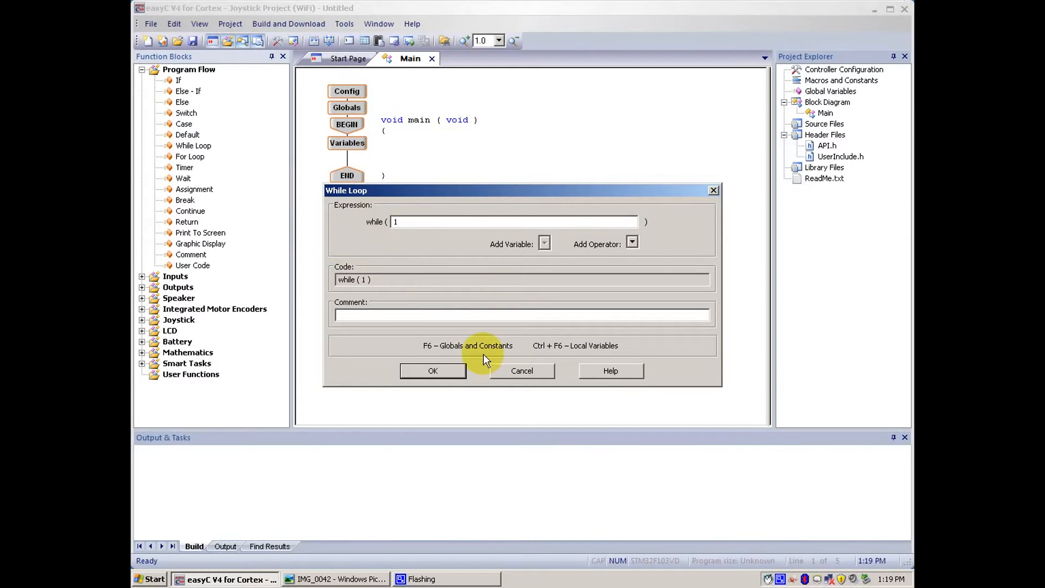
pyautogui.click(432, 370)
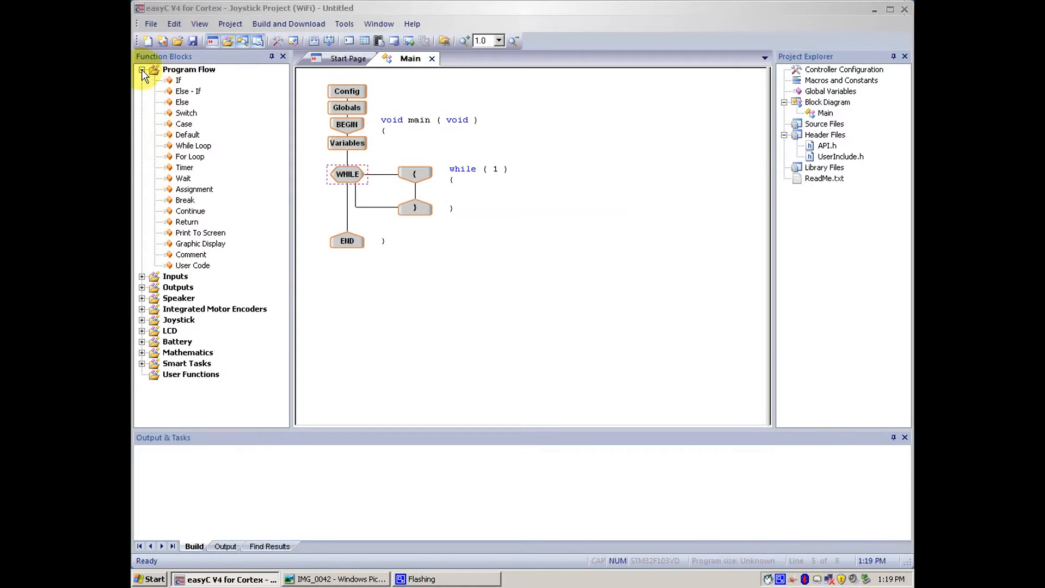
# Drop a Tank - 2 motor joystick block inside the while(1) loop.
pyautogui.click(141, 70)
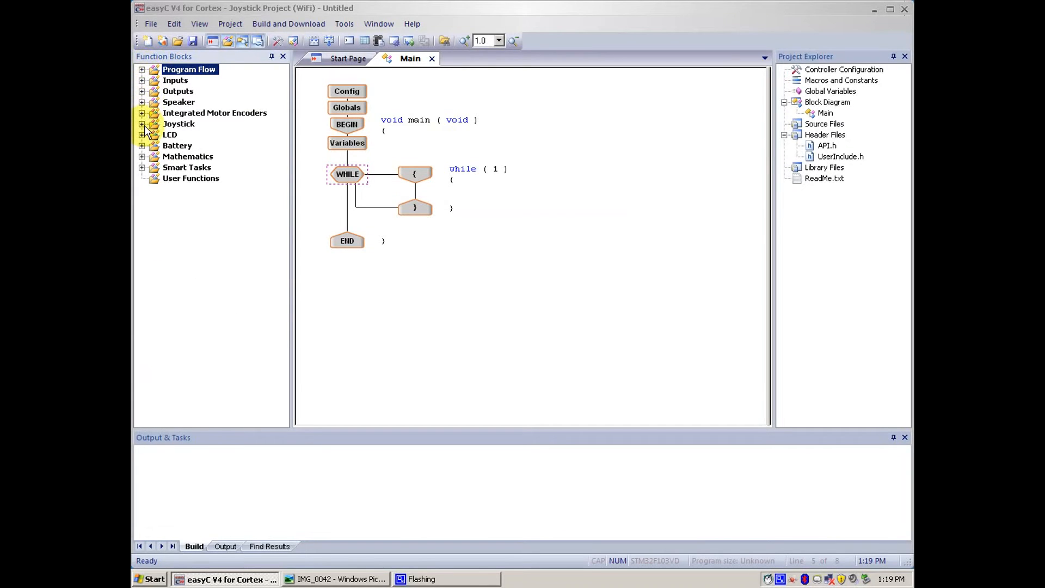
pyautogui.click(143, 125)
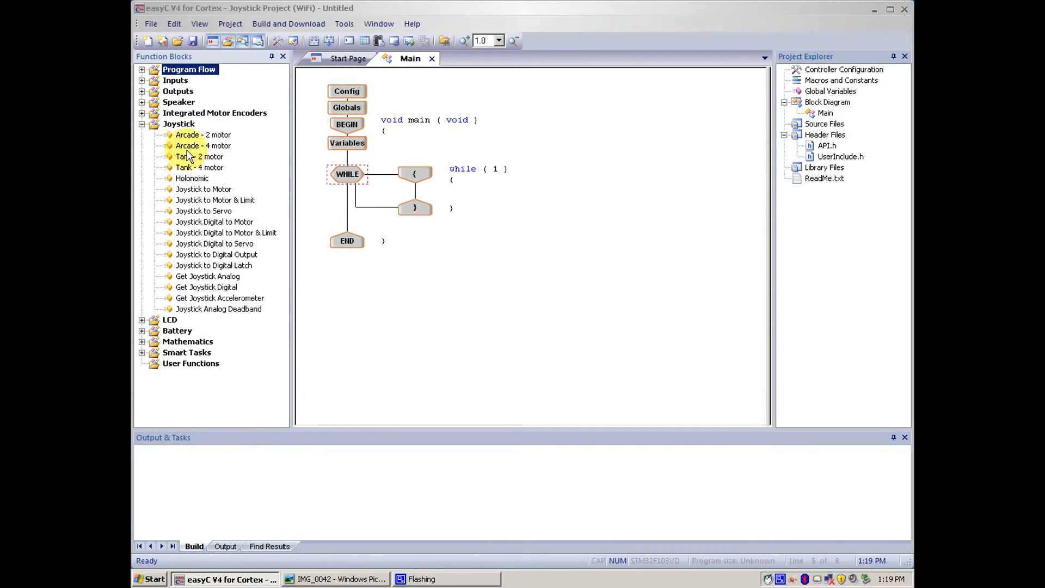
pyautogui.moveTo(192, 177)
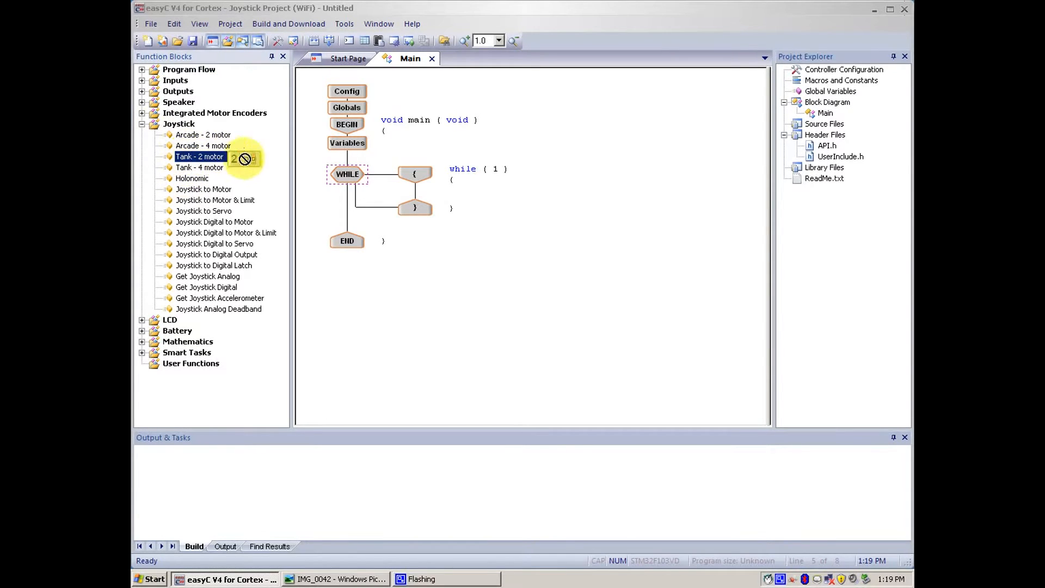
pyautogui.moveTo(201, 157); pyautogui.dragTo(414, 187)
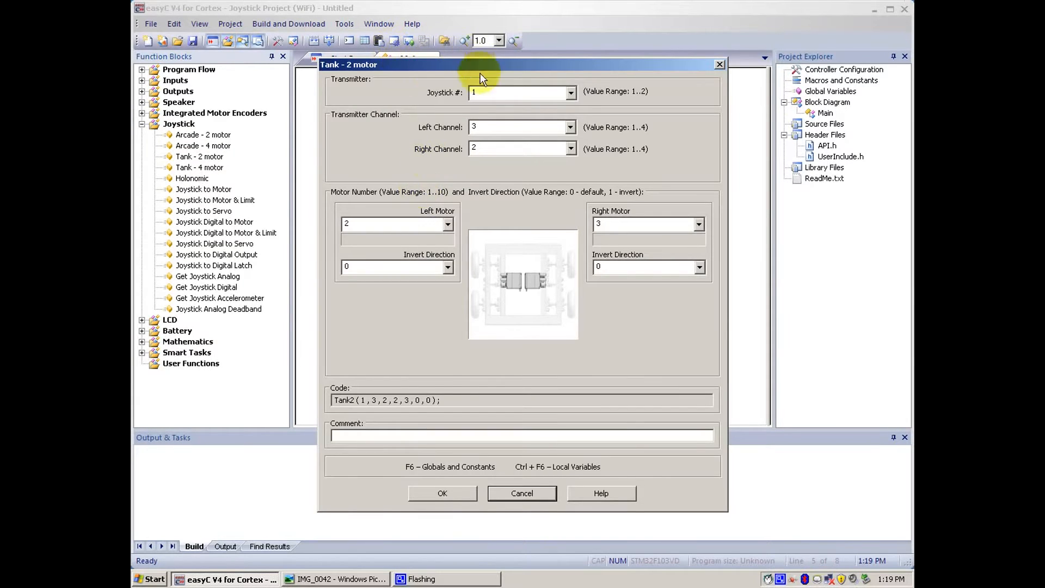
# Configure the tank drive for joystick 1, left motor 1 and right motor 10.
pyautogui.click(570, 91)
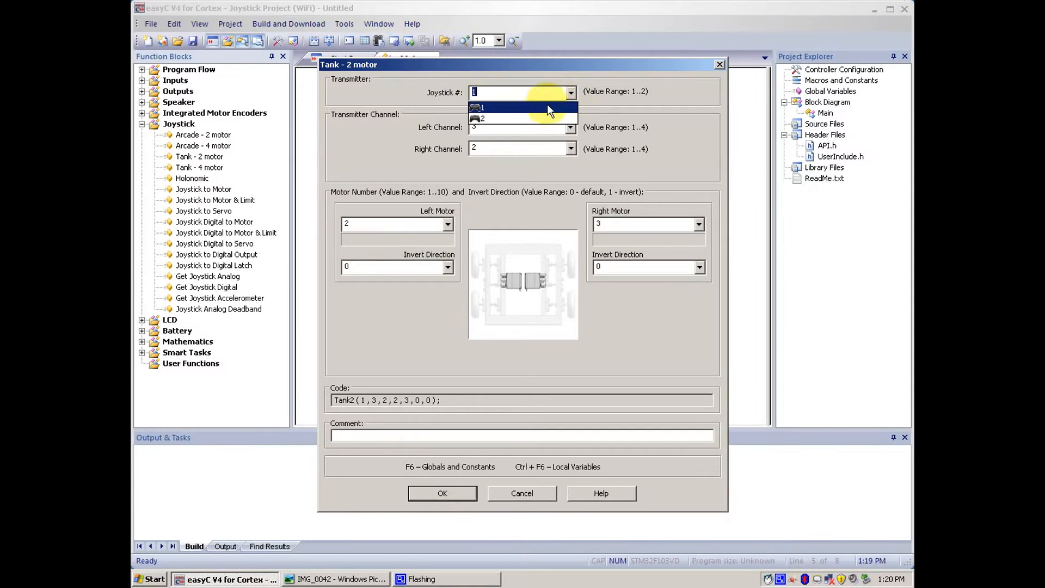
pyautogui.moveTo(485, 110)
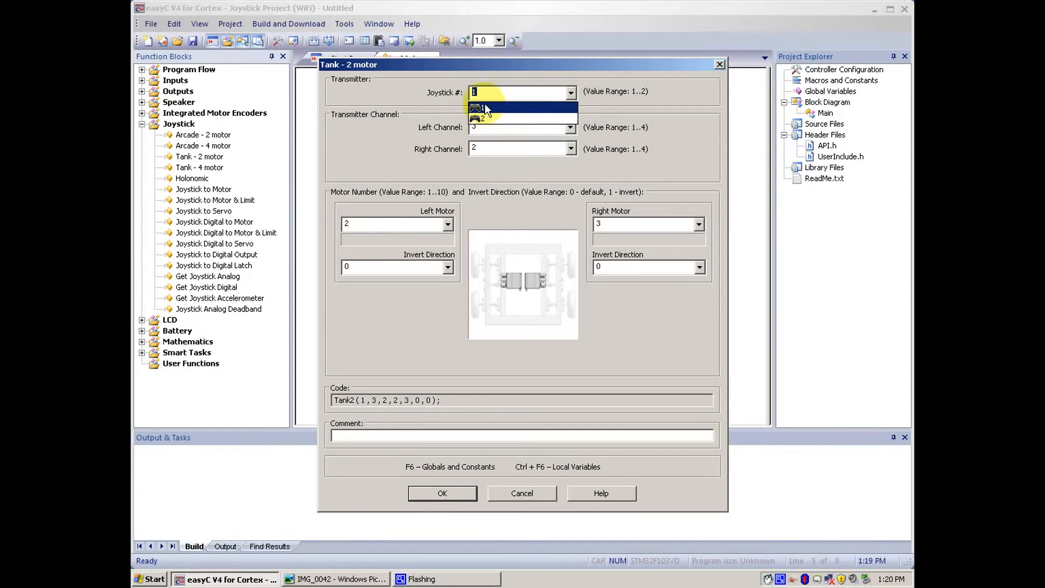
pyautogui.click(478, 108)
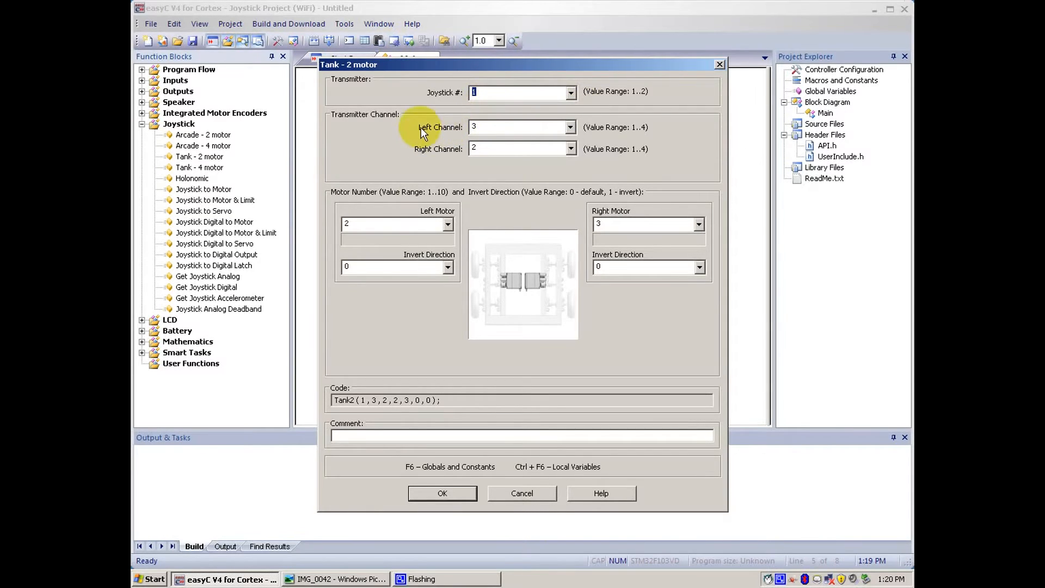
pyautogui.moveTo(446, 225)
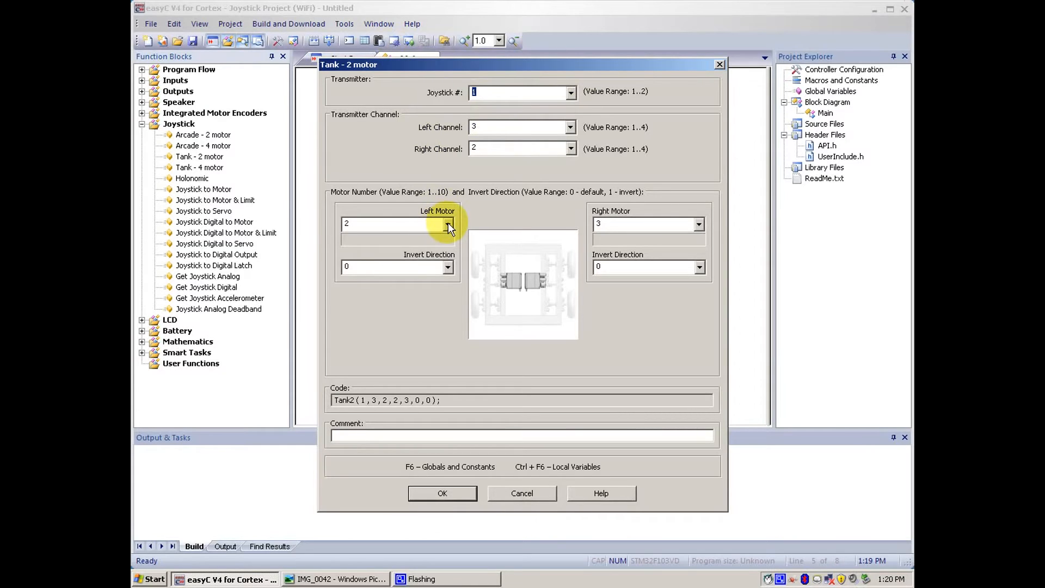
pyautogui.click(698, 223)
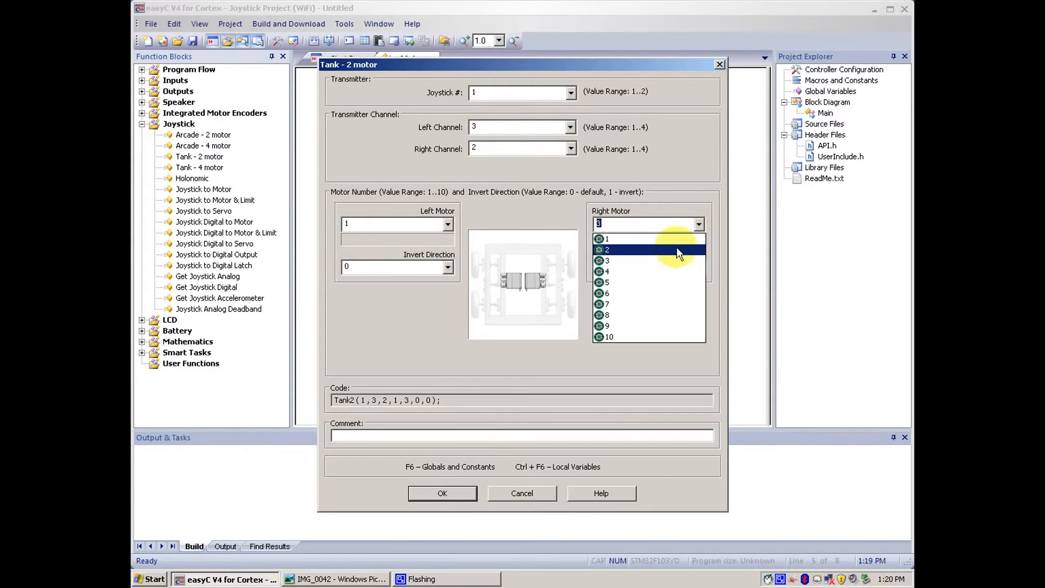
pyautogui.click(607, 336)
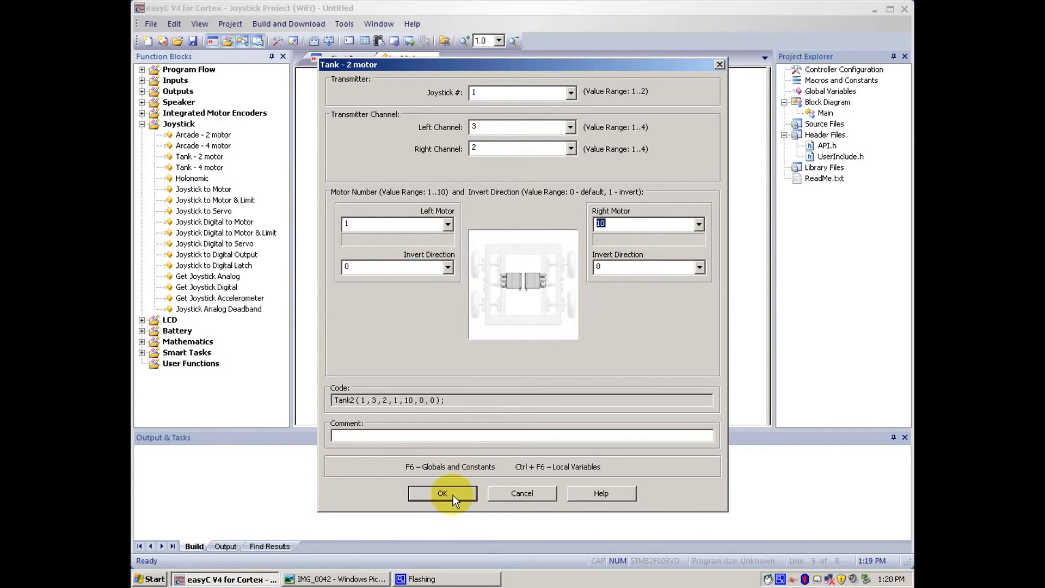
pyautogui.click(442, 493)
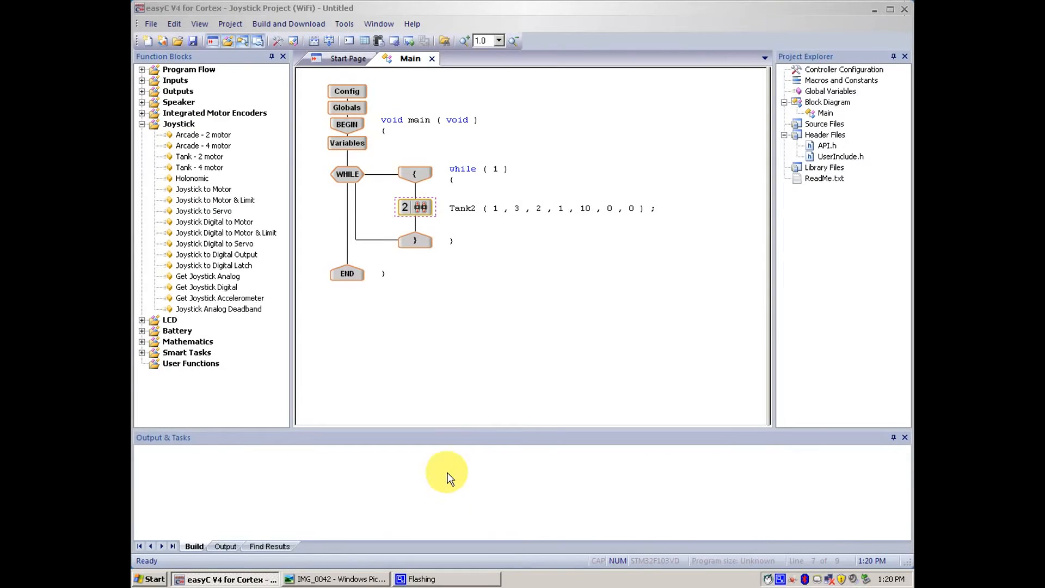
pyautogui.moveTo(288, 23)
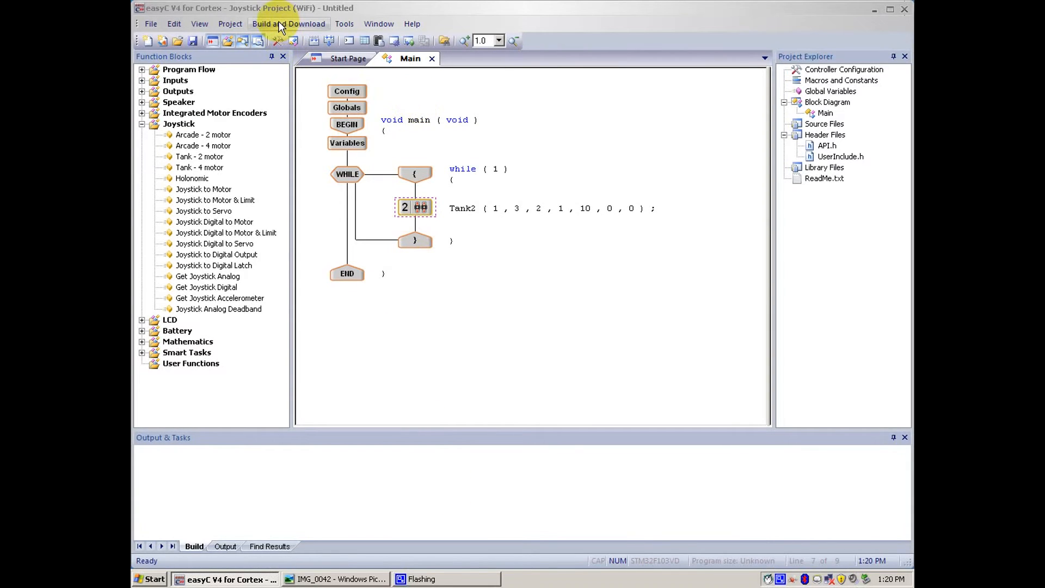
# Show the IMG_0042 photo of the Cortex cabled to the computer.
pyautogui.click(288, 23)
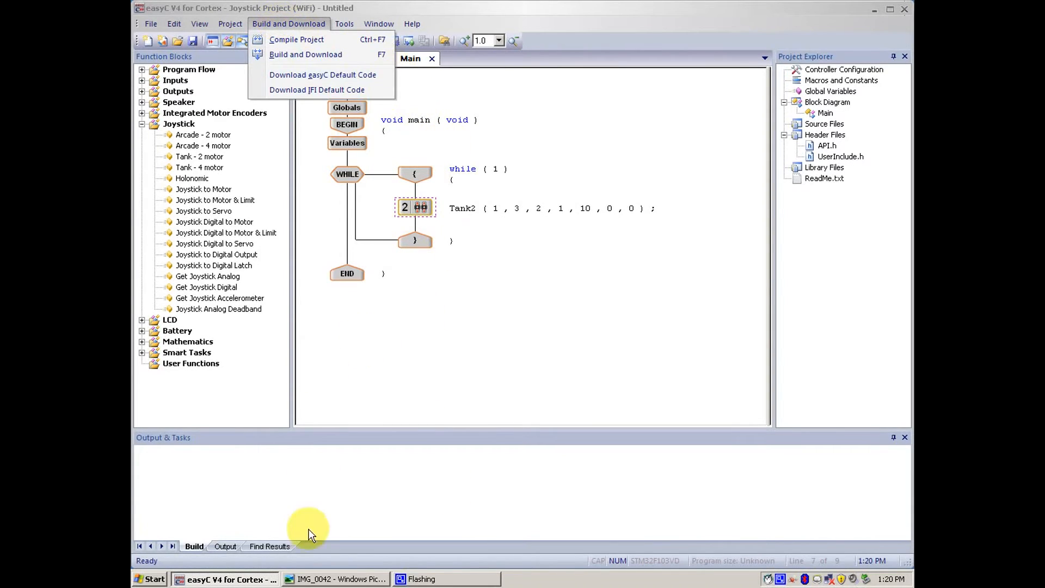
pyautogui.click(336, 578)
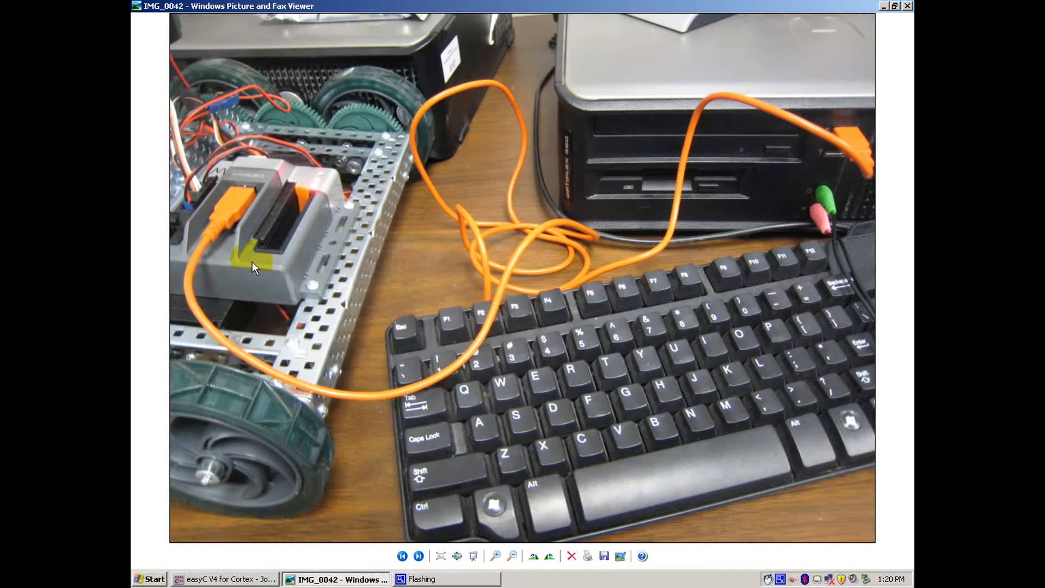
pyautogui.moveTo(820, 6)
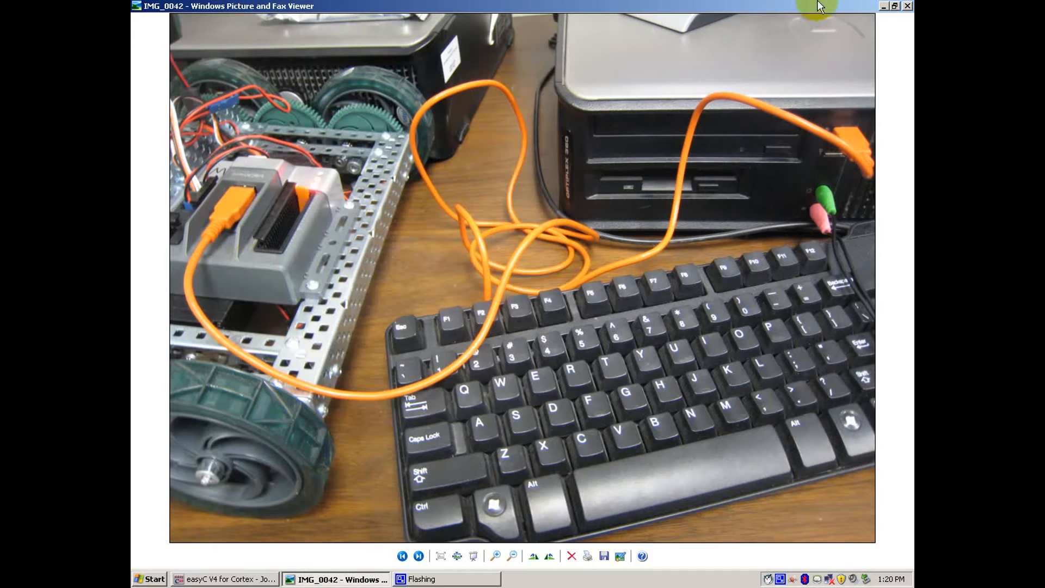
pyautogui.moveTo(785, 140)
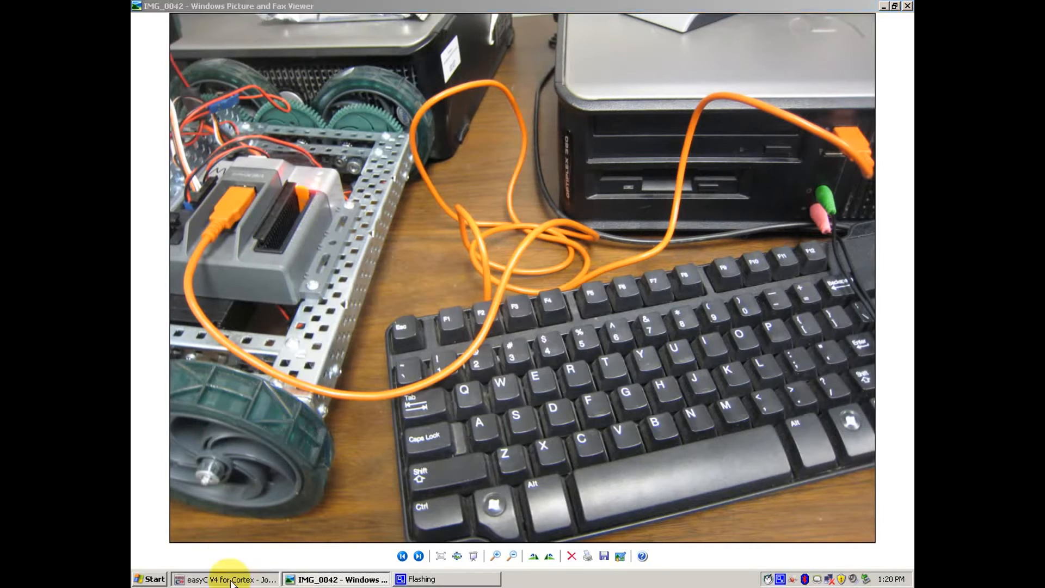
# Build the project and download it to the Cortex, checking the loader's terminal output.
pyautogui.click(226, 578)
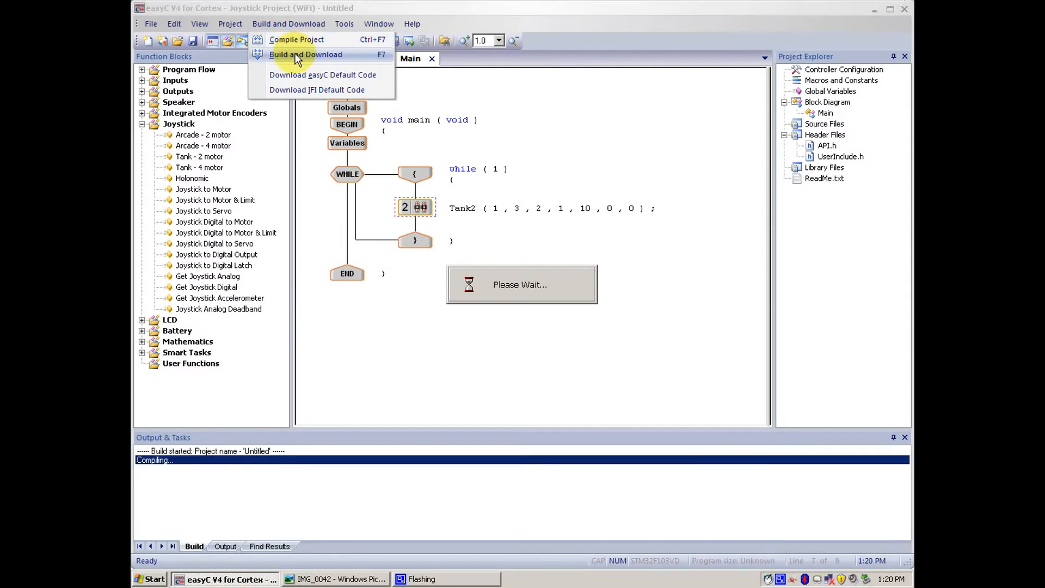
pyautogui.click(305, 55)
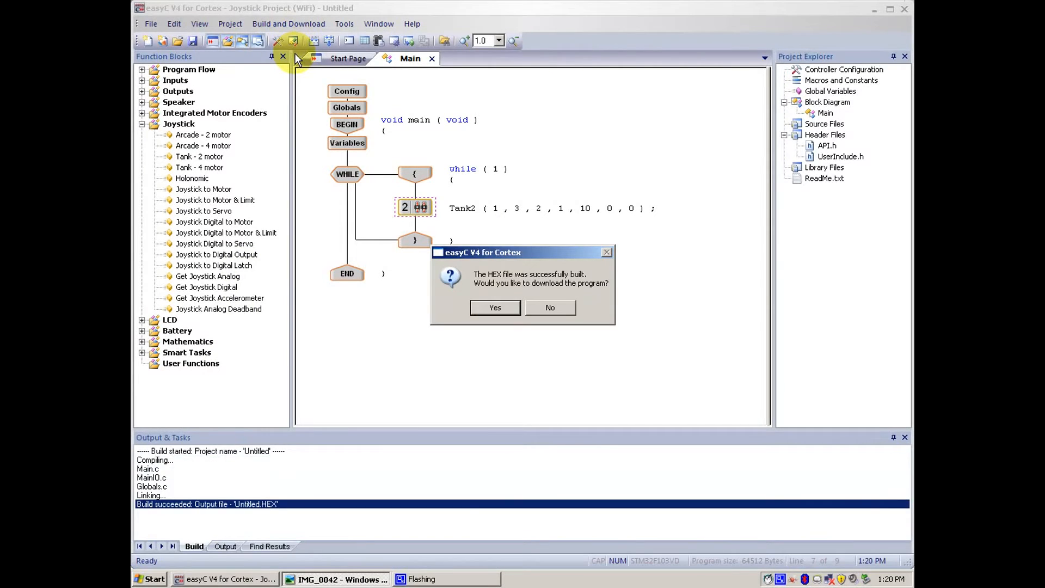
pyautogui.moveTo(371, 367)
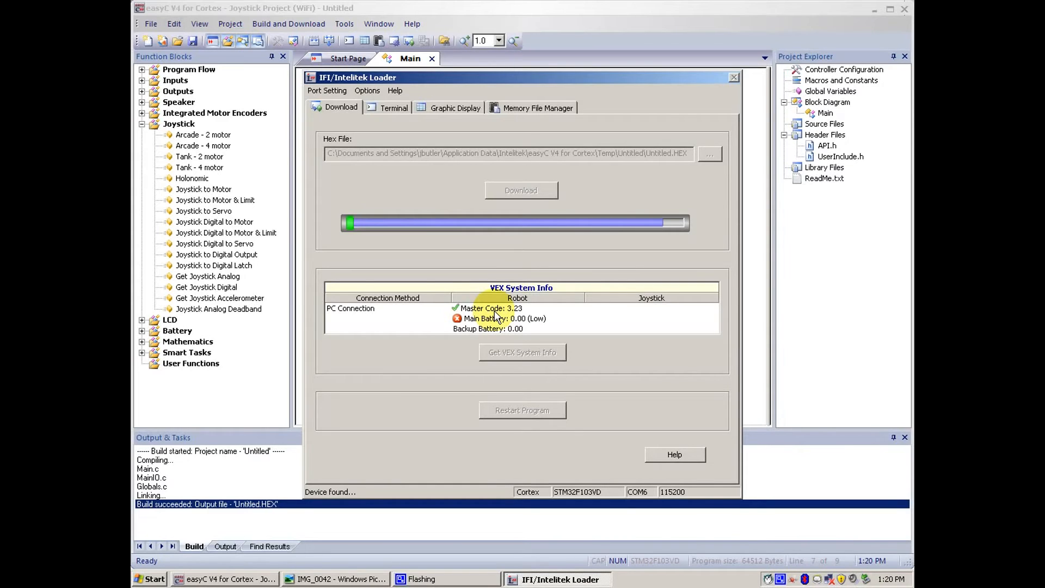
pyautogui.click(394, 108)
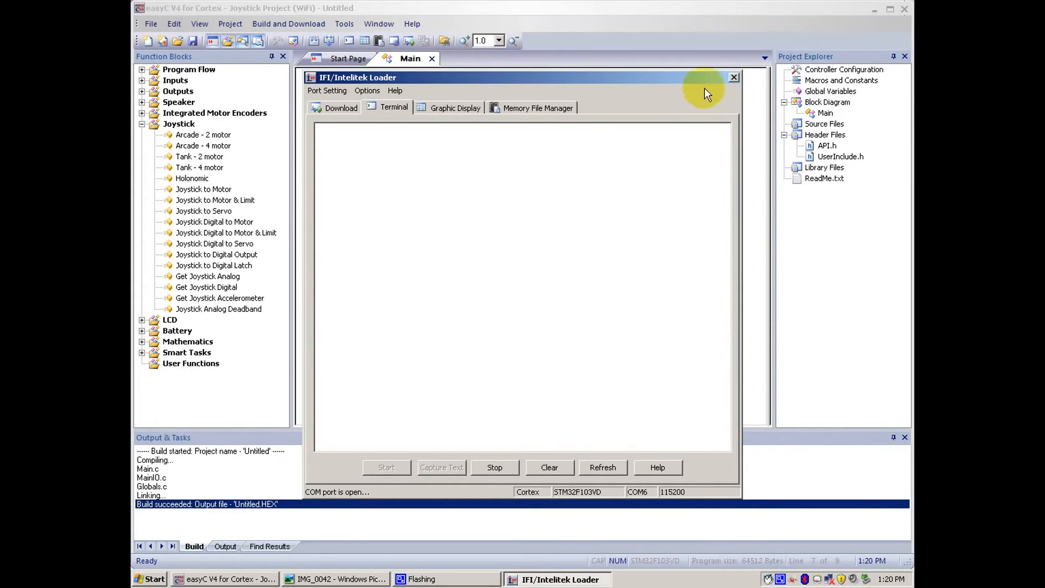
pyautogui.click(734, 78)
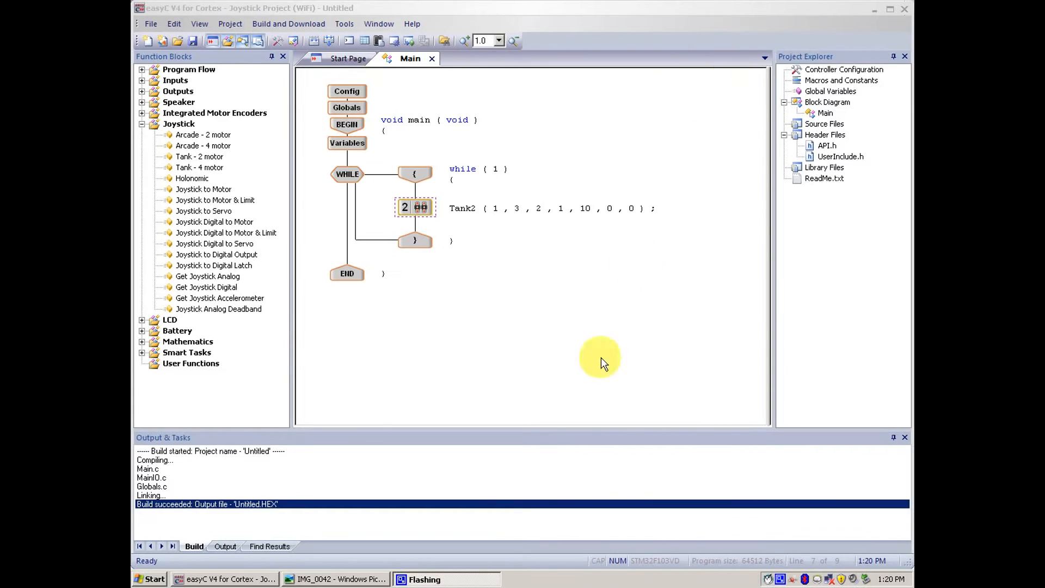
pyautogui.moveTo(591, 381)
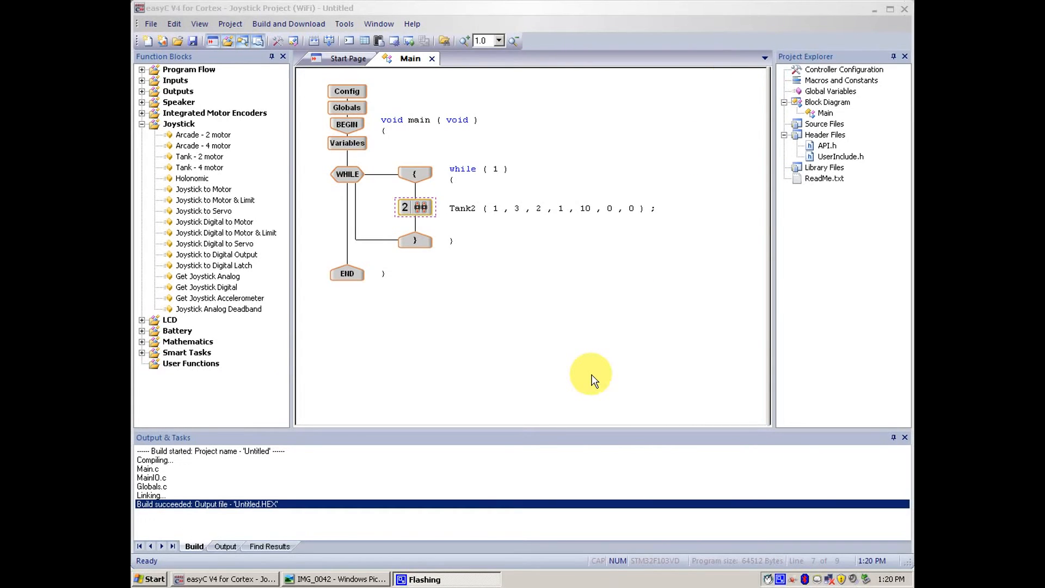